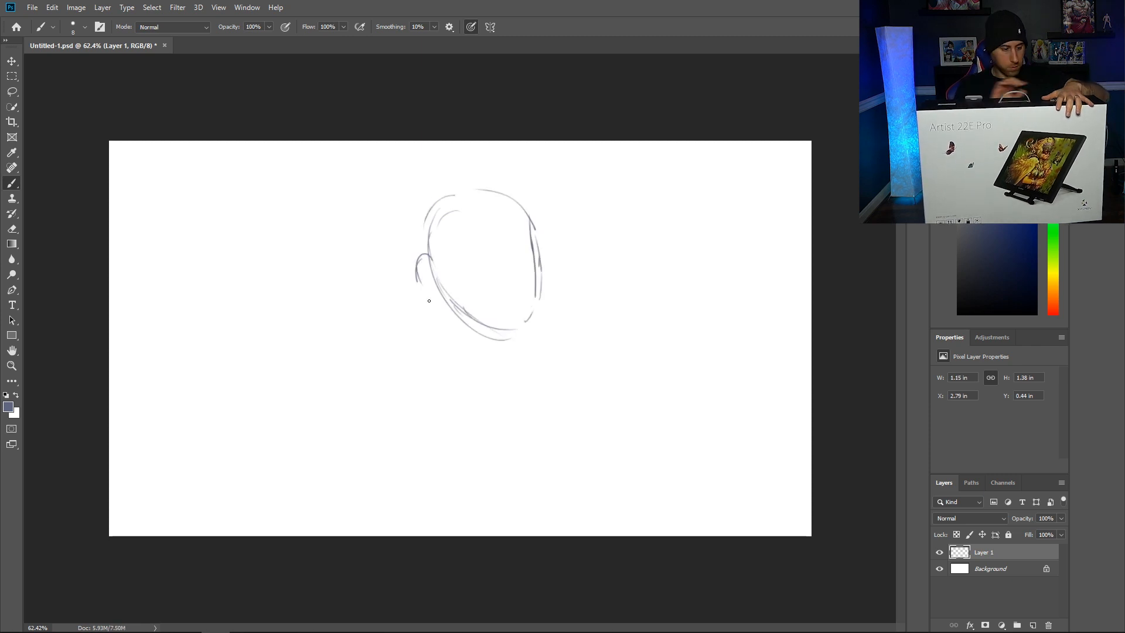
- Sketch the rounded head, torso and arm, then the nose and mouth
left_click_drag(429, 300, 512, 252)
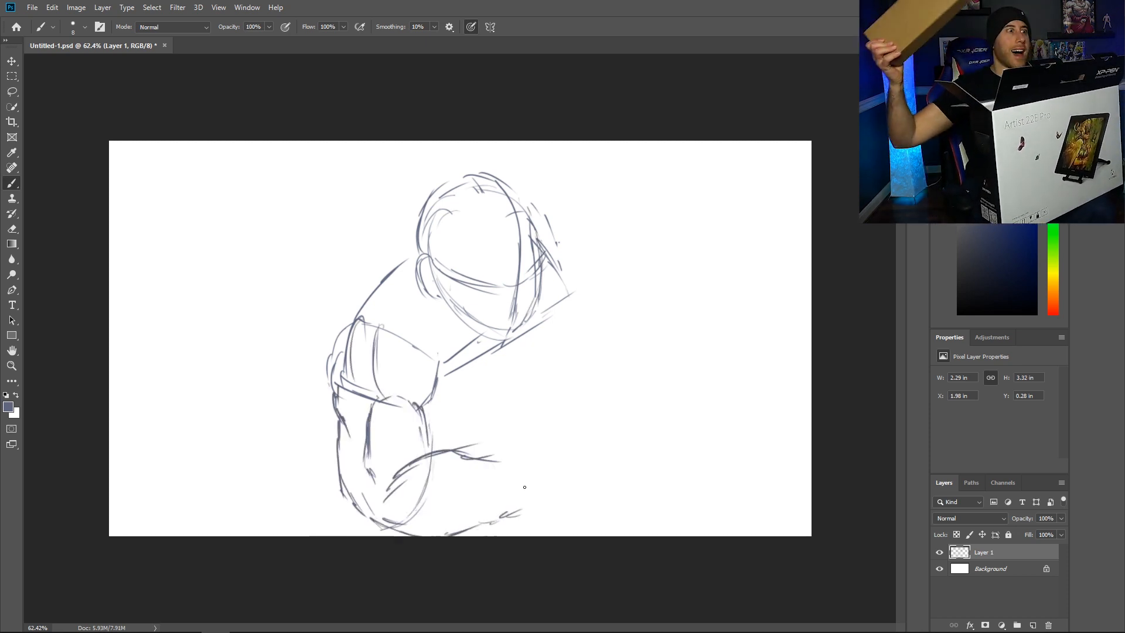
left_click_drag(567, 269, 683, 388)
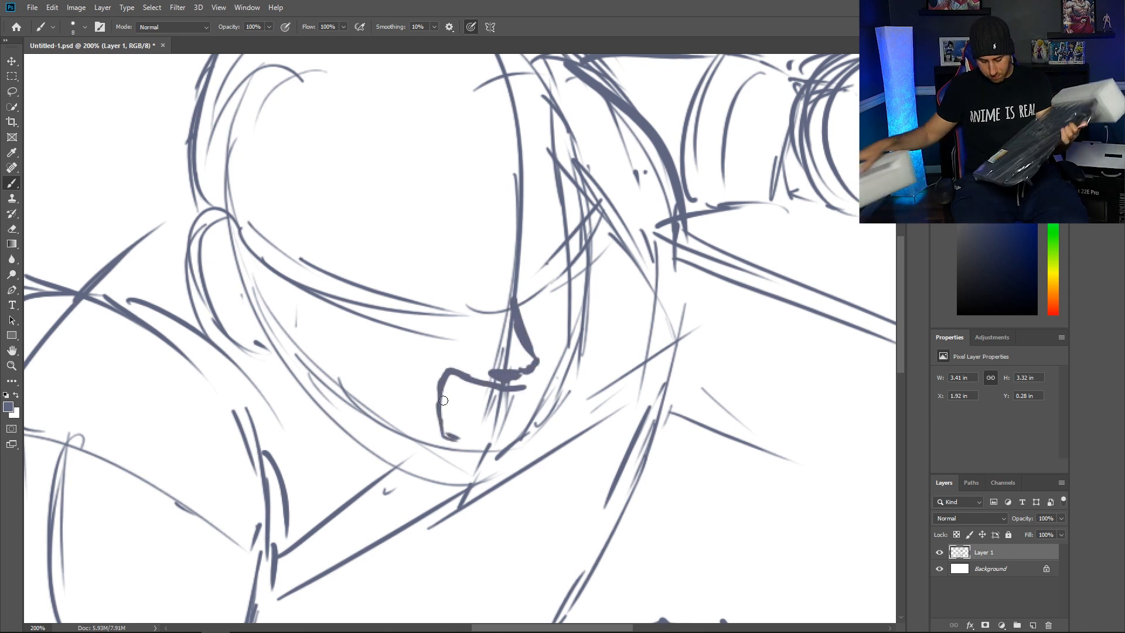
left_click_drag(287, 233, 473, 281)
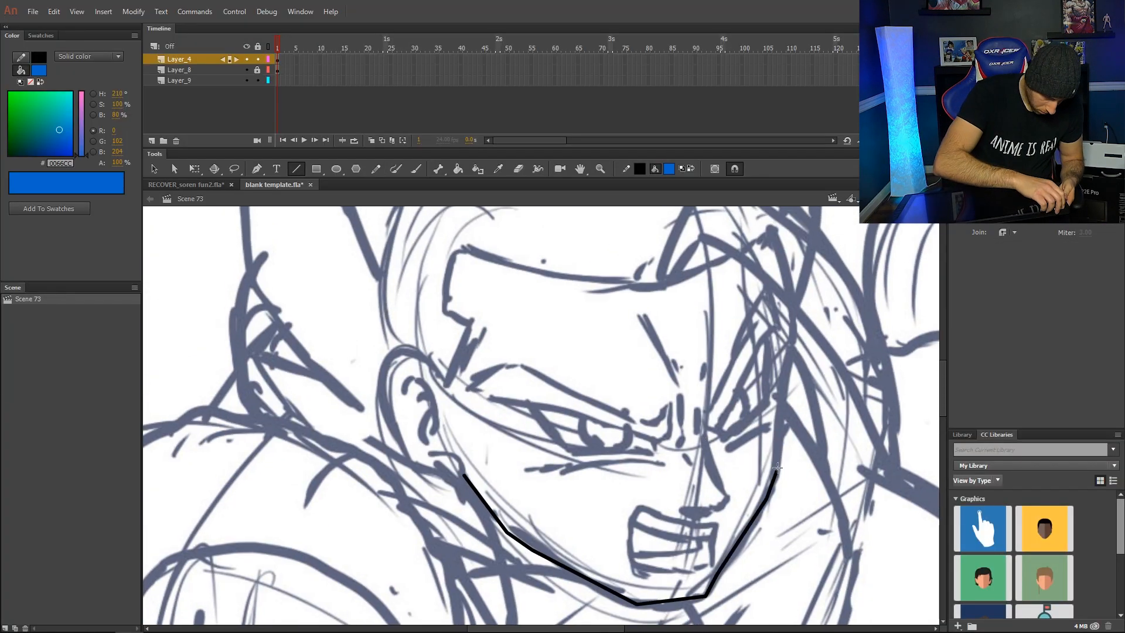
- Ink the black jawline outline and continue with freehand lines
left_click(375, 169)
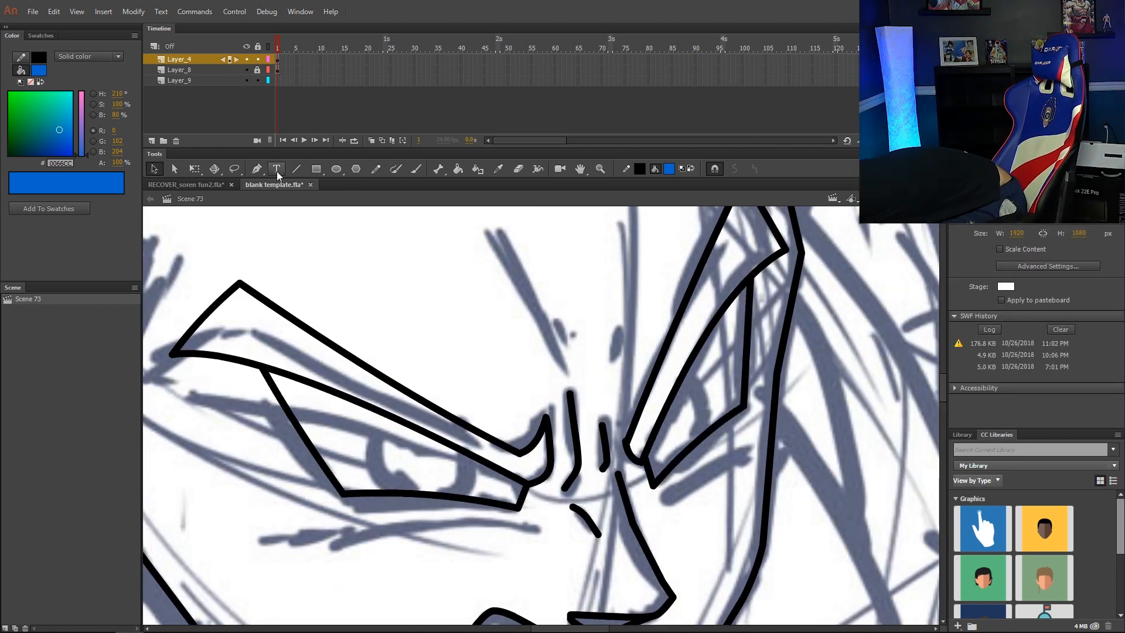
left_click(375, 168)
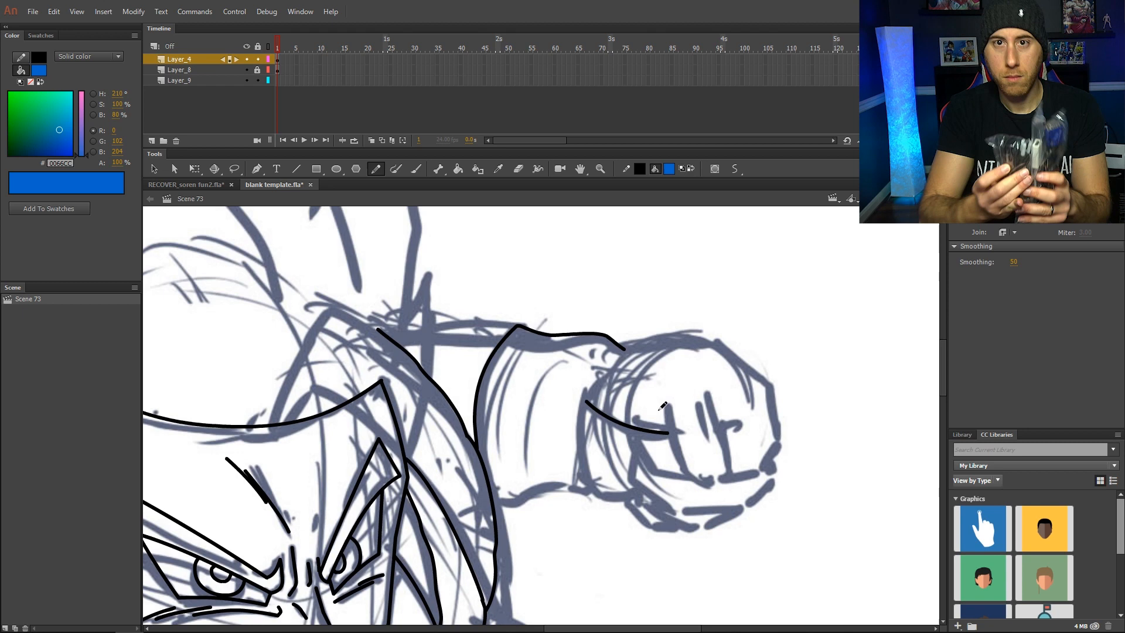
left_click_drag(660, 409, 731, 517)
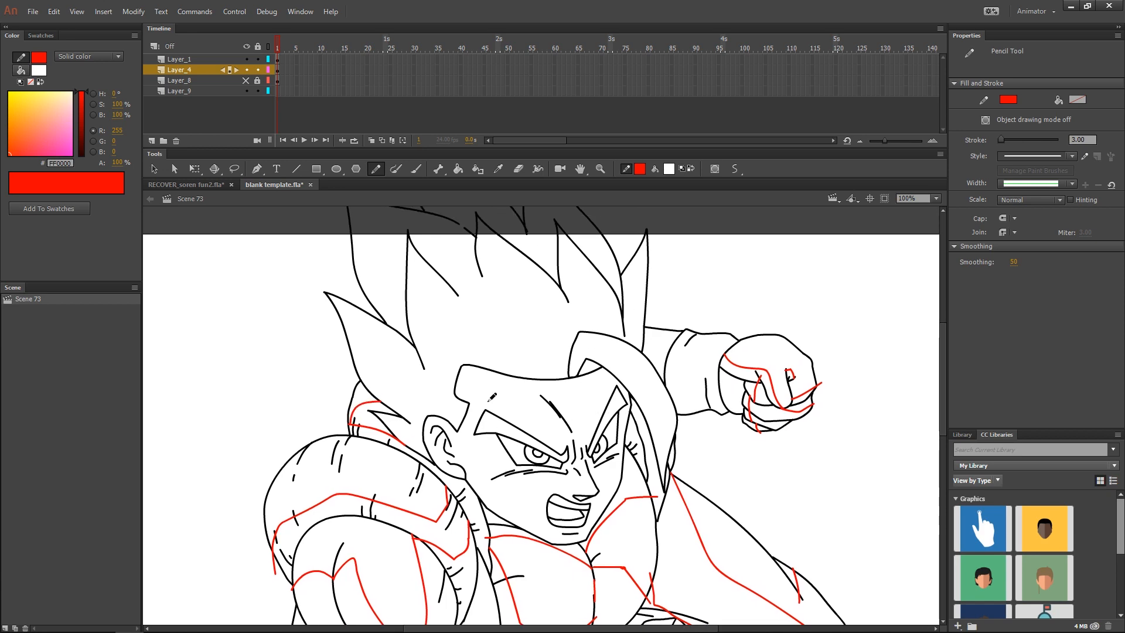
- Mark a red shadow boundary on the character
left_click(937, 198)
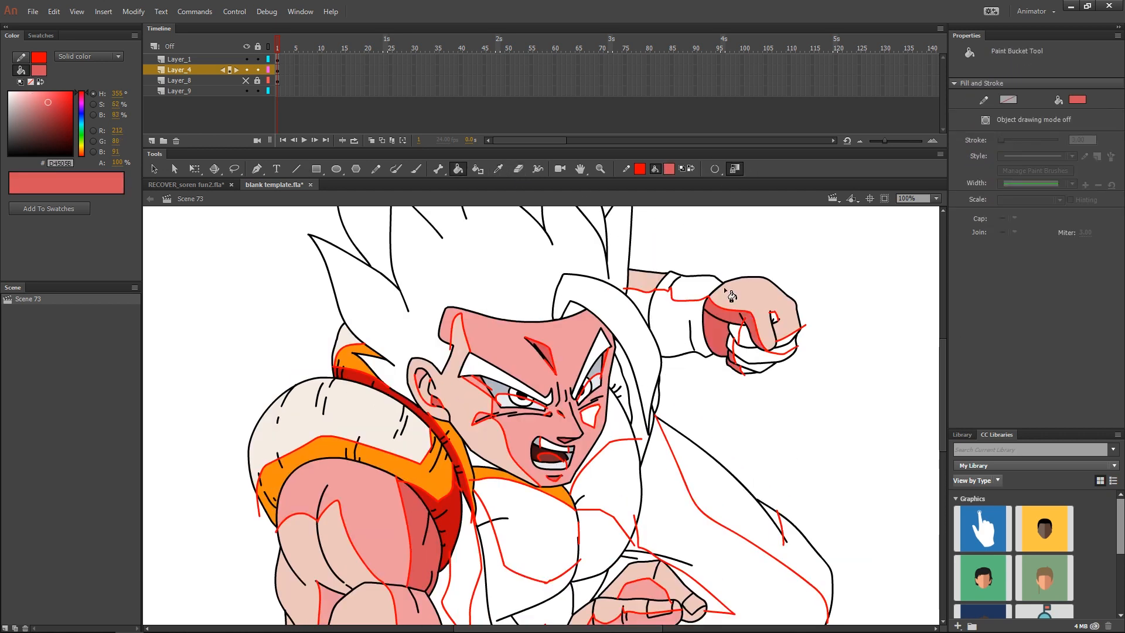
- Fill the fist with skin colour, sample a reference colour and draw a red face shadow line
left_click(761, 352)
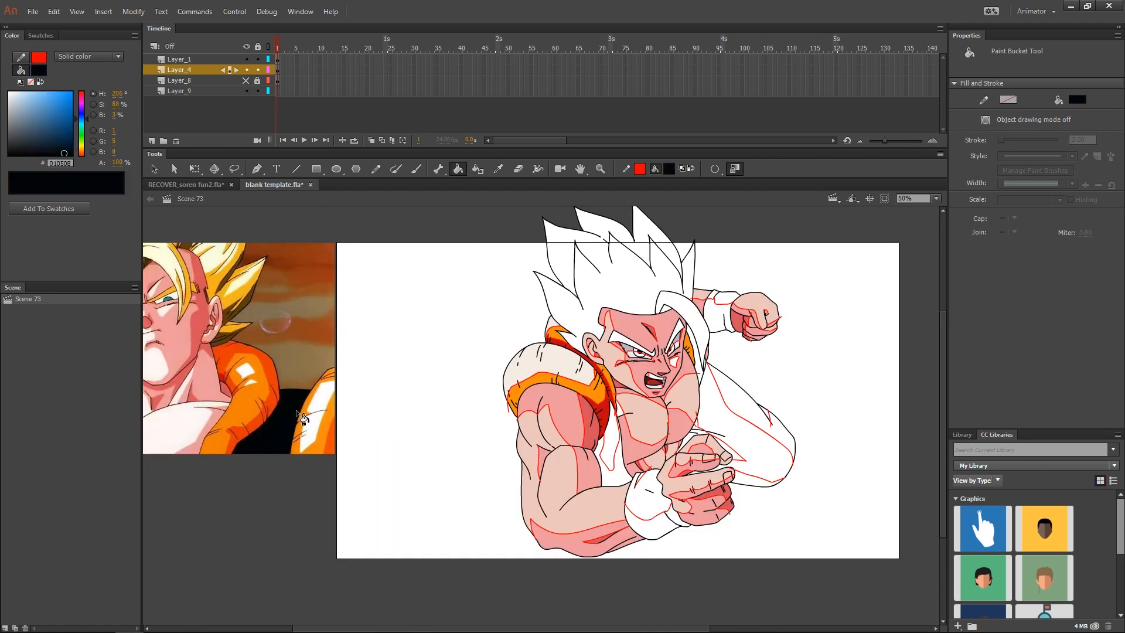
left_click(728, 301)
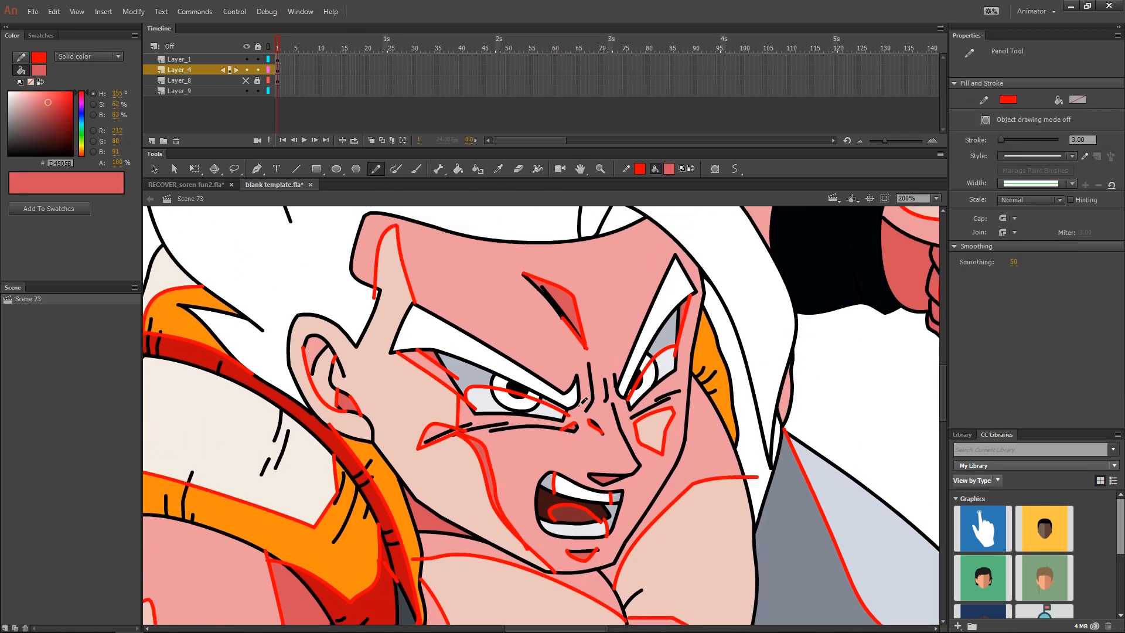
left_click(459, 169)
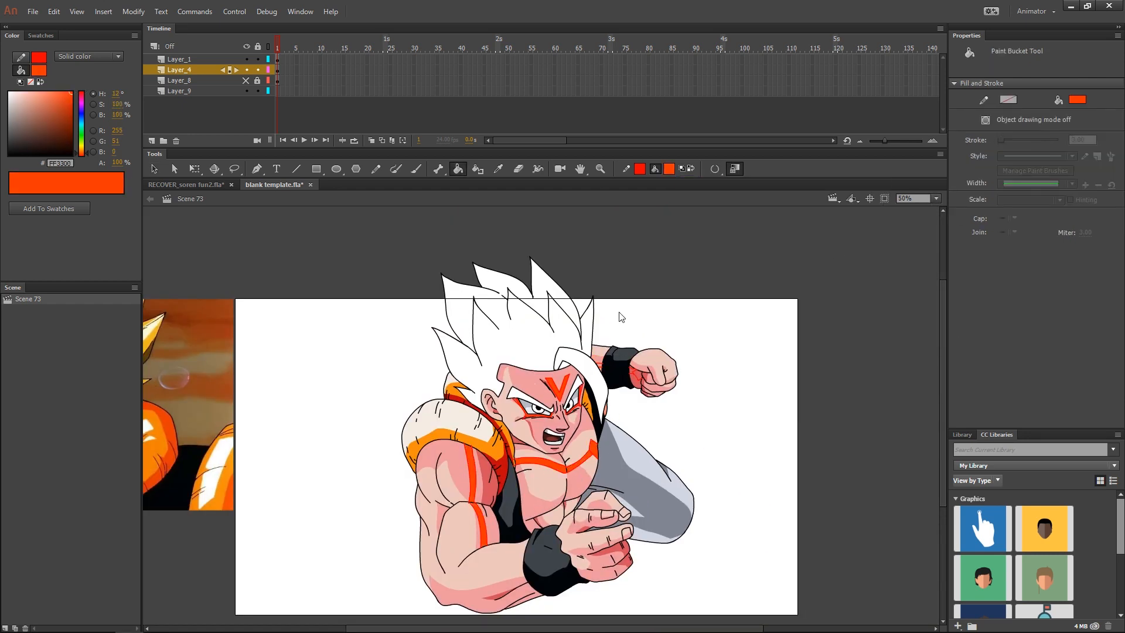
- Fill a region of the character with the Paint Bucket
left_click(375, 169)
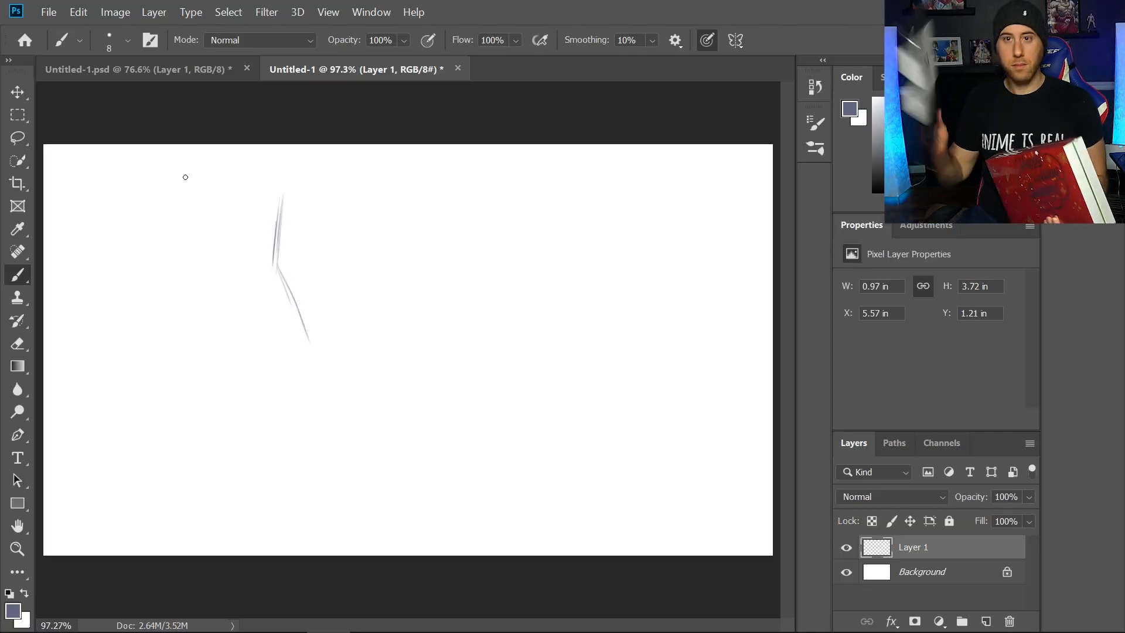
- Draw the jawline and chin of the long-haired man, then ready the Eraser
left_click_drag(280, 194, 534, 308)
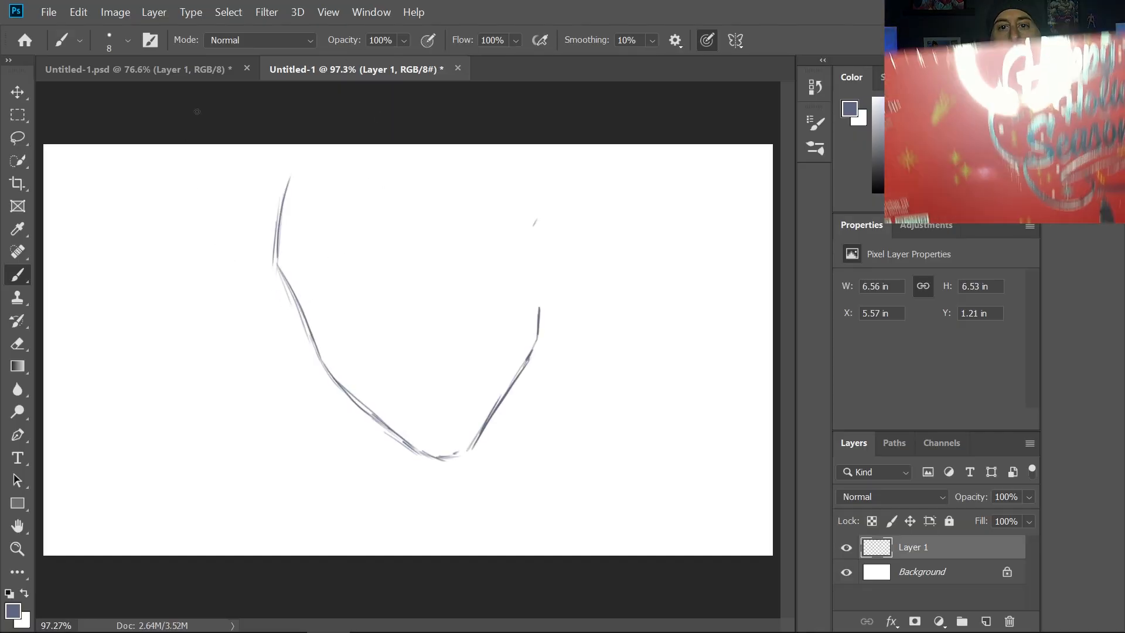
left_click_drag(309, 159, 180, 552)
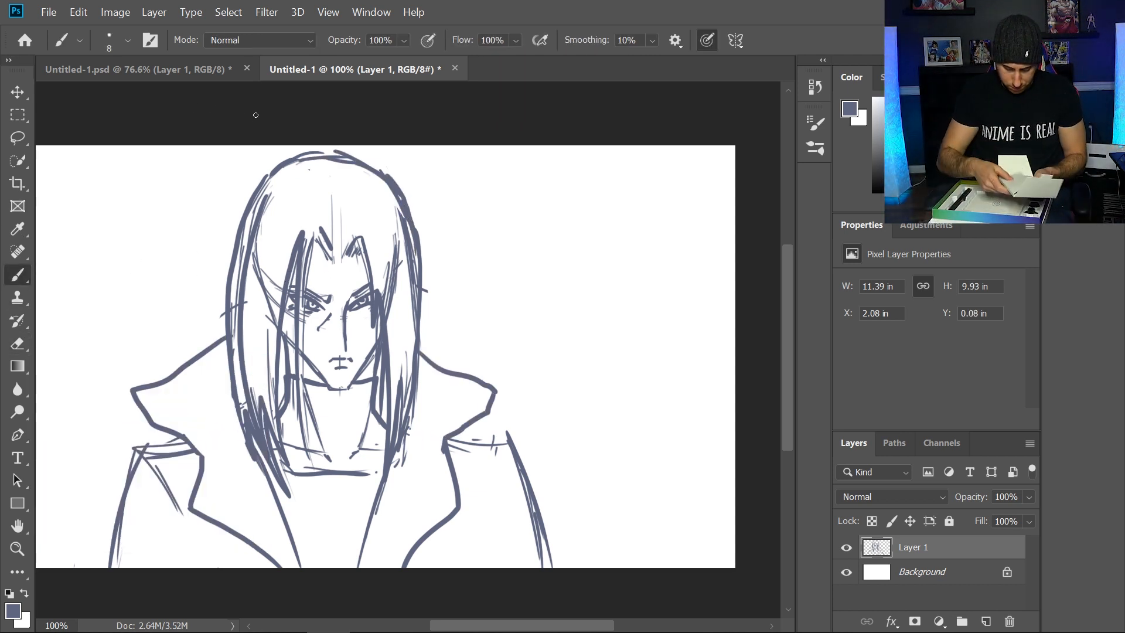
left_click(17, 343)
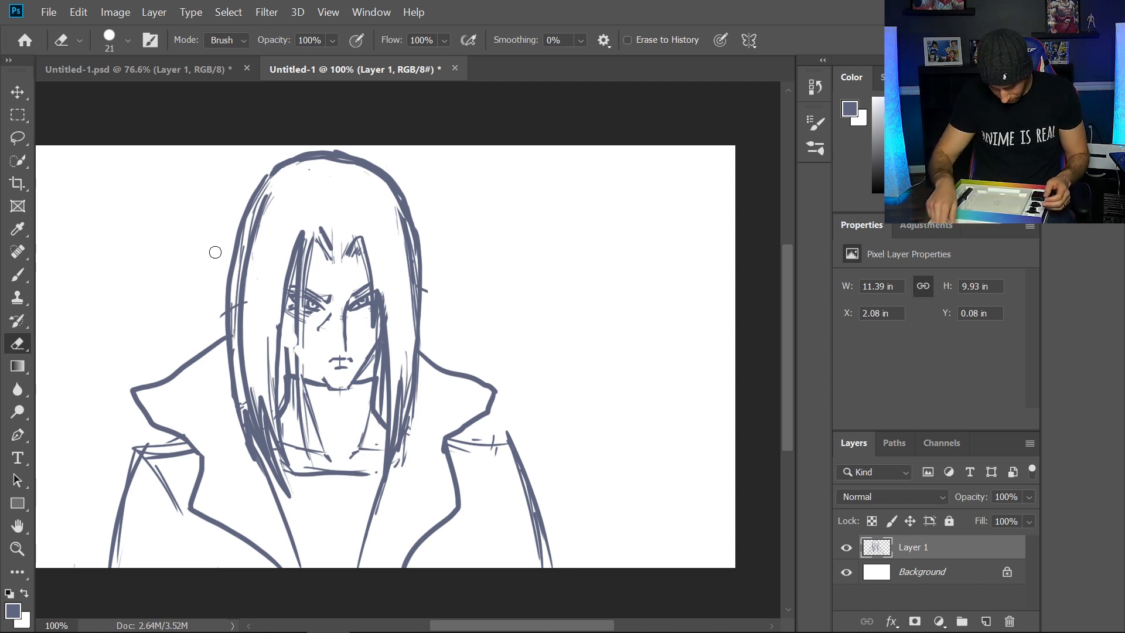
- Add a new blank layer above the sketch
left_click(18, 275)
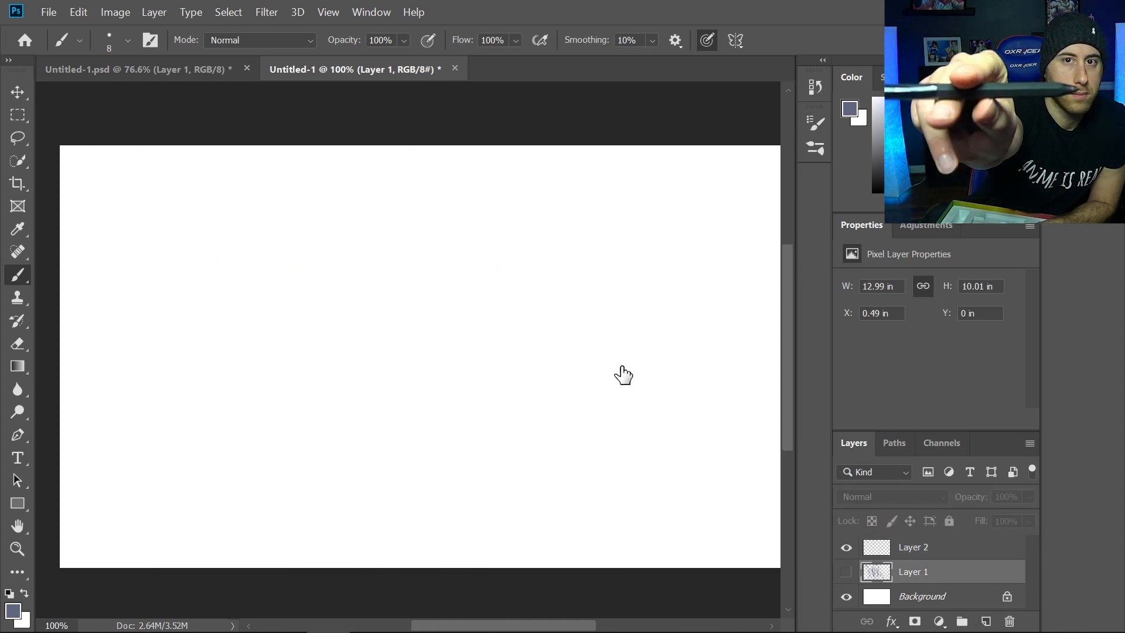
- Sketch the close-up face outline with hair strands on Layer 2
left_click_drag(397, 191, 592, 477)
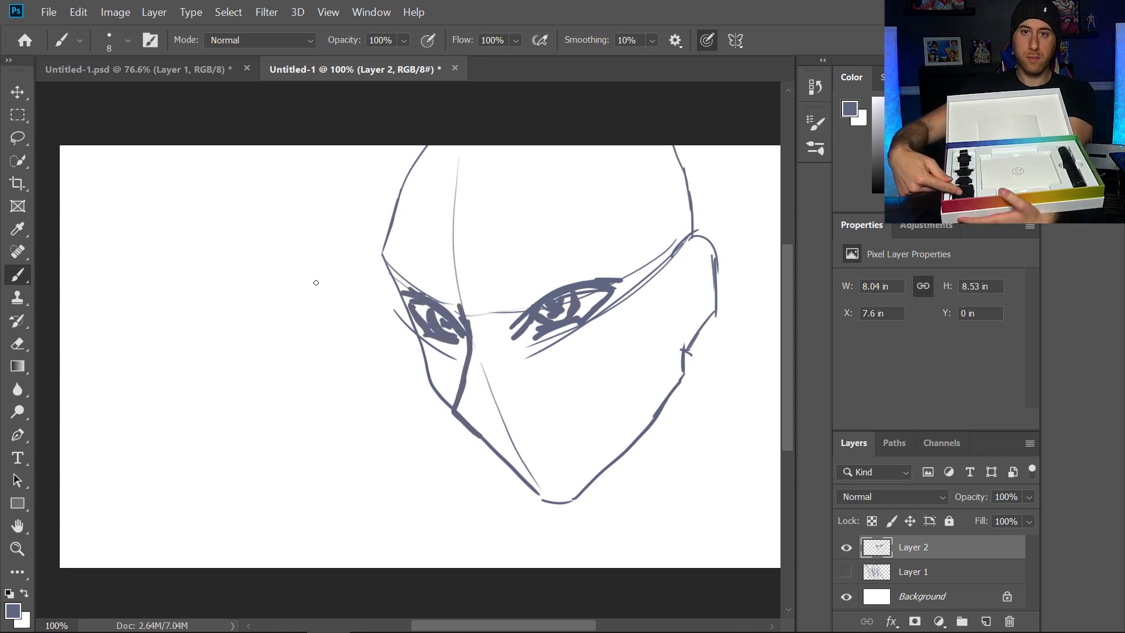
left_click_drag(431, 186, 379, 531)
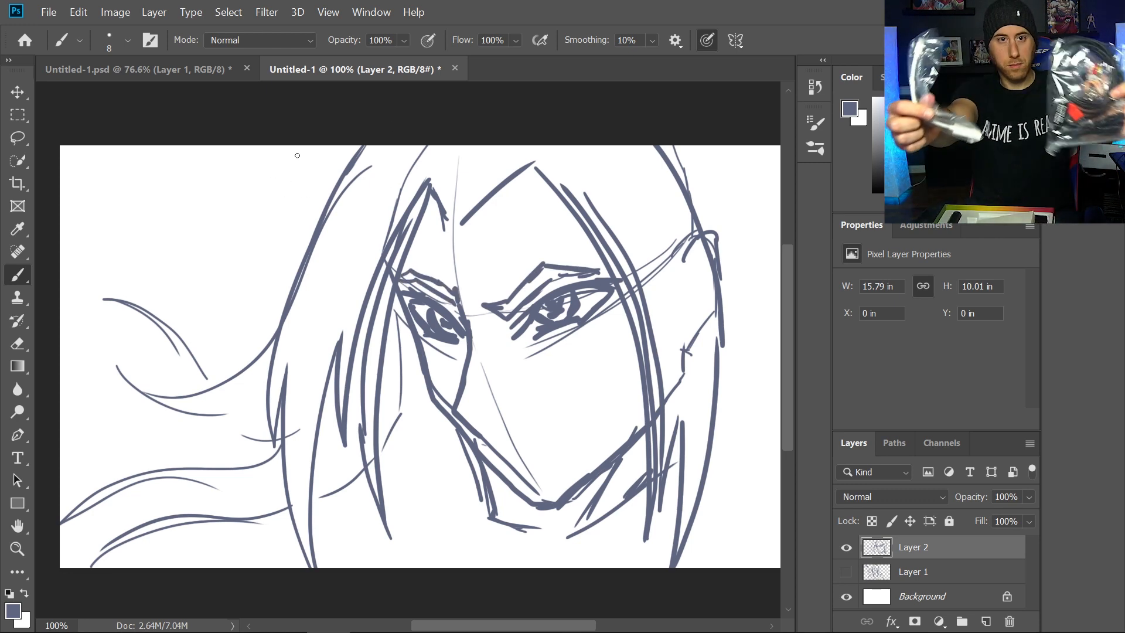
left_click(18, 343)
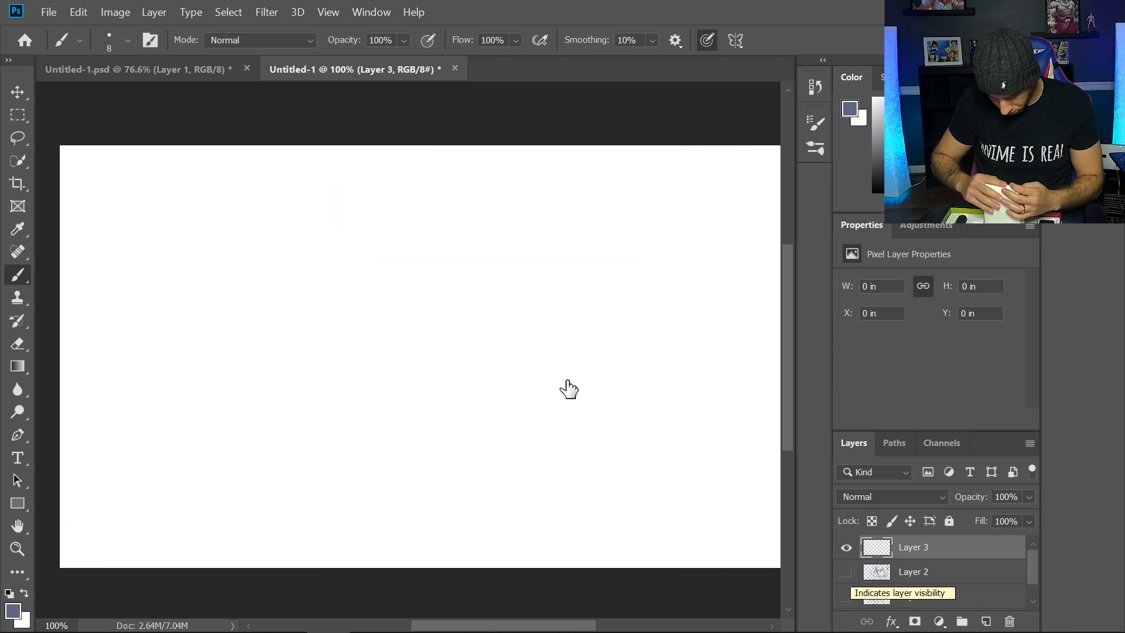
- Draw the upper eyelid curves and lower eye line on Layer 3
left_click_drag(204, 423, 663, 321)
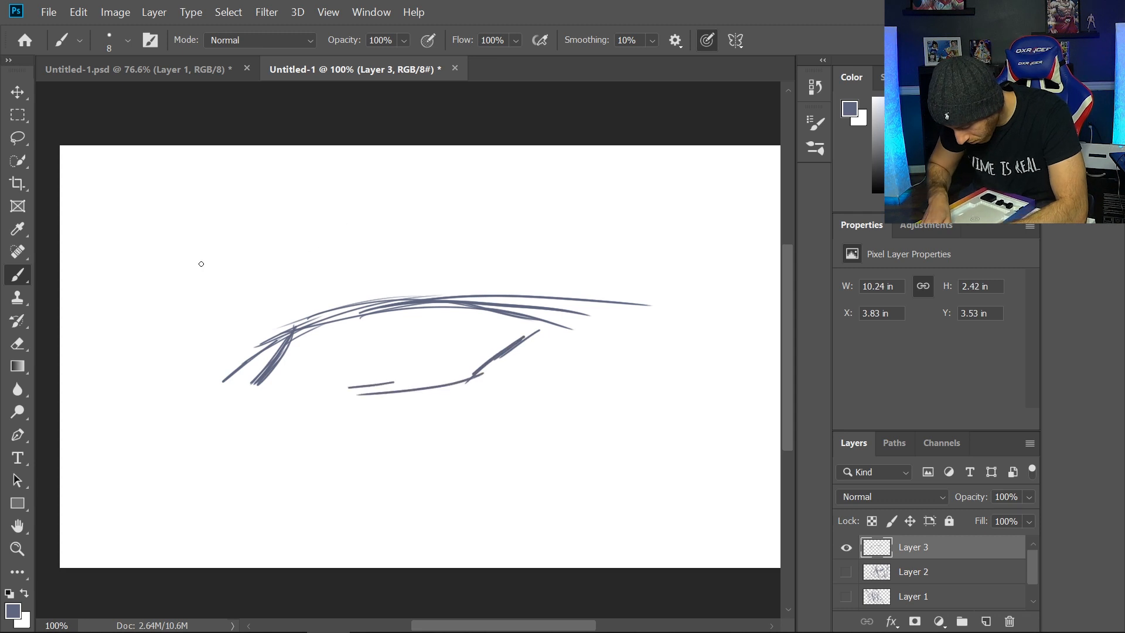
left_click_drag(373, 402, 503, 388)
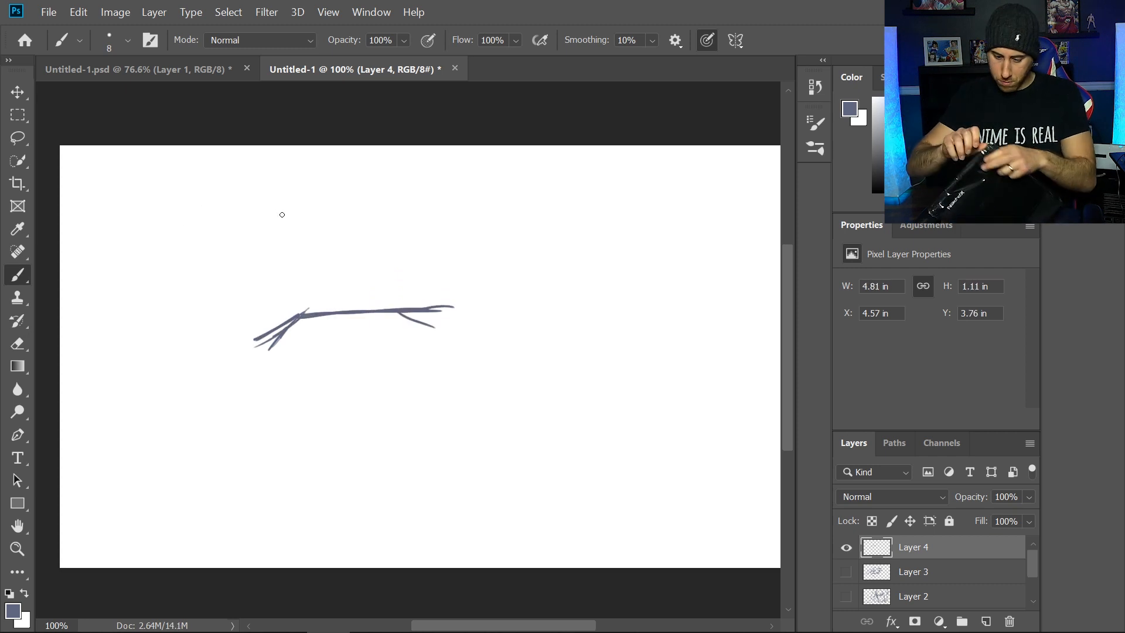
- Draw the eye's upper and lower lids and the side edge of the face on Layer 4
left_click_drag(297, 352, 431, 328)
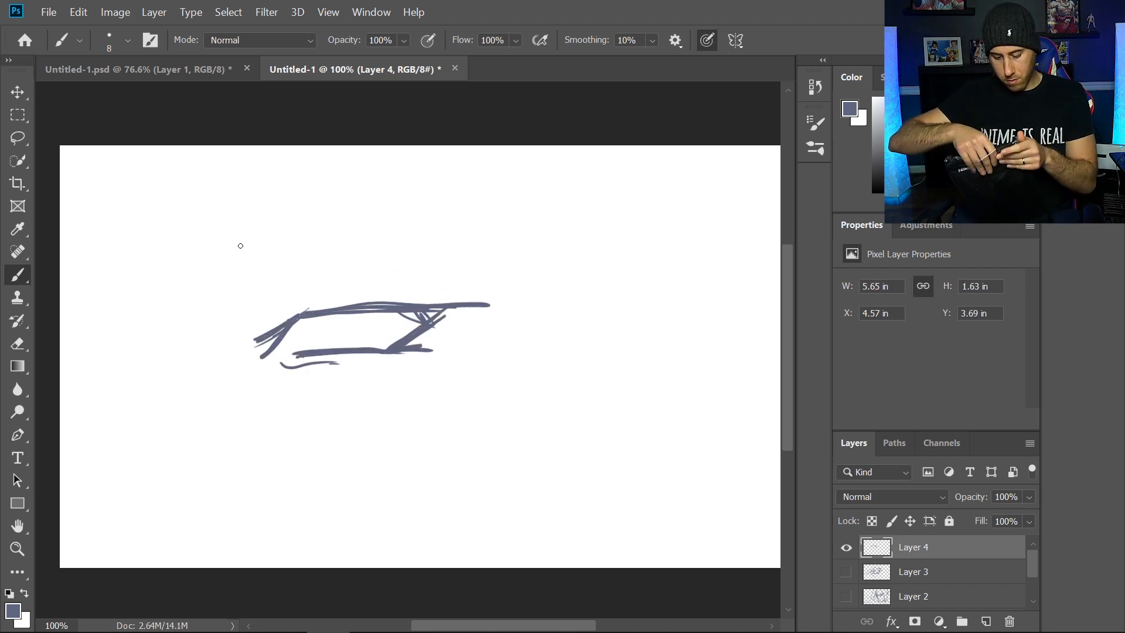
left_click_drag(327, 327, 351, 334)
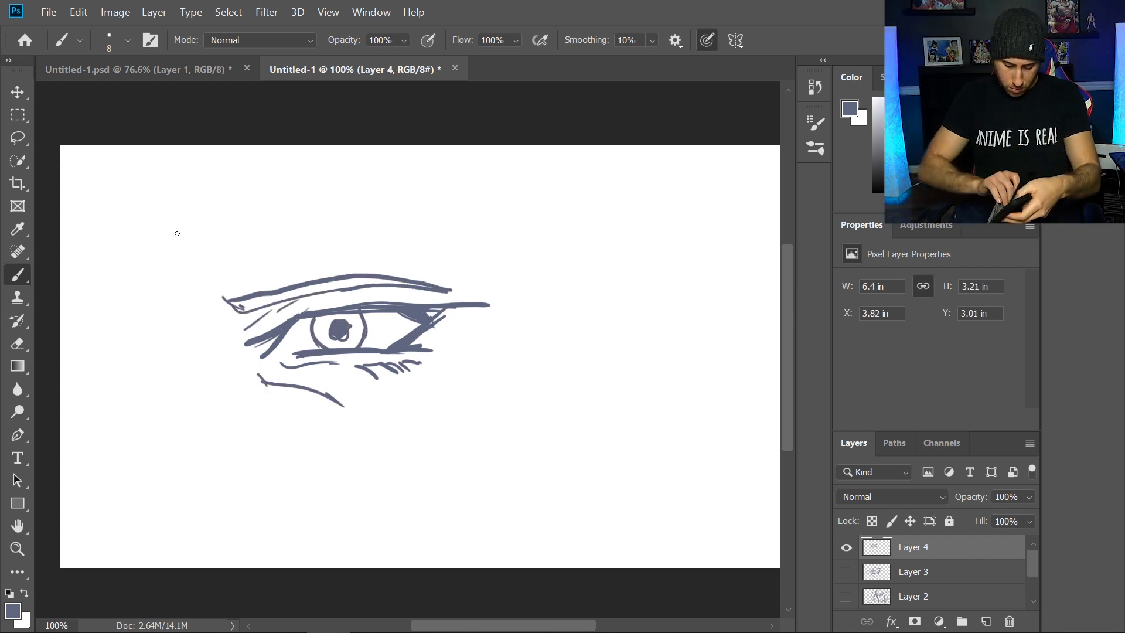
left_click_drag(170, 305, 180, 567)
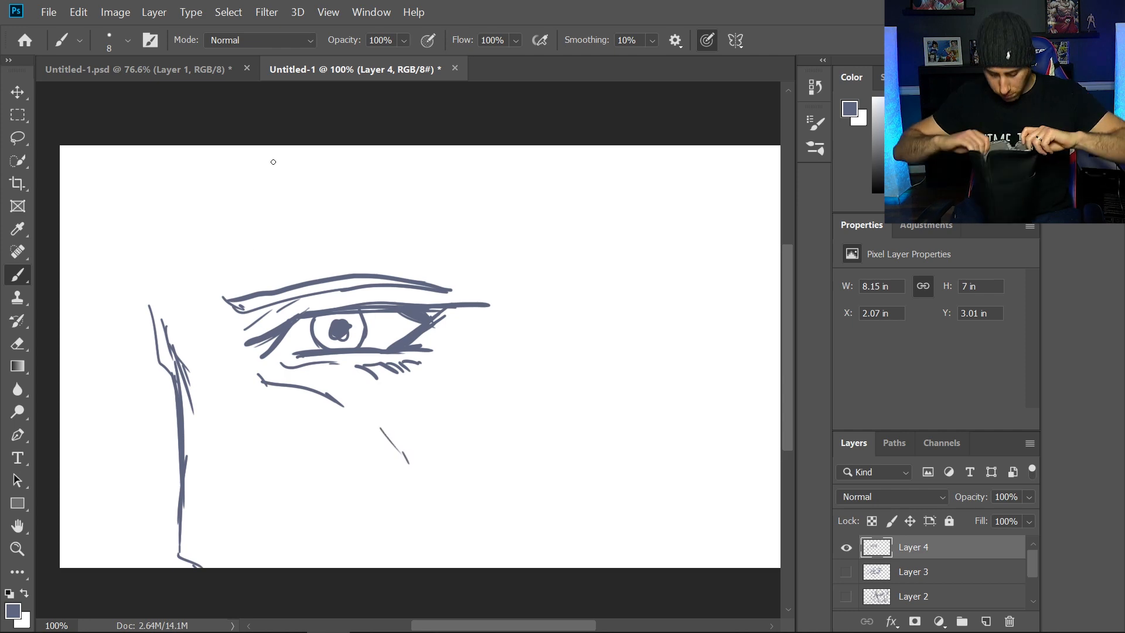